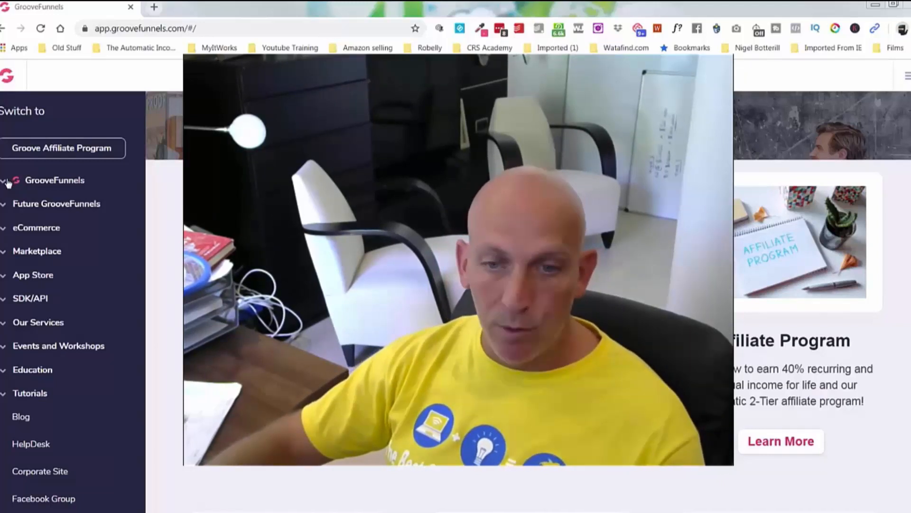
# Expand the GrooveFunnels menu to list GroovePages, GrooveSell, GrooveAffiliate, GrooveMail and GrooveMember
pyautogui.click(54, 179)
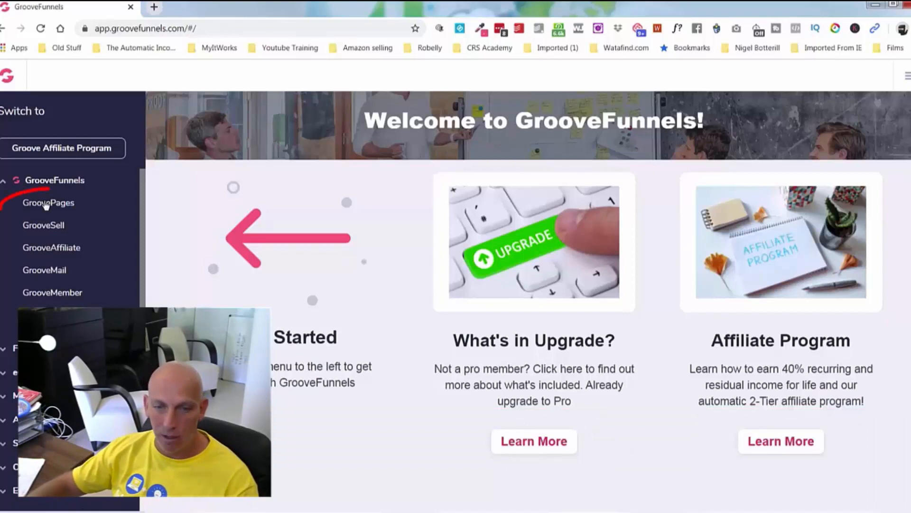
# Go to GroovePages My Sites and launch the Taster's Club site editor
pyautogui.click(48, 203)
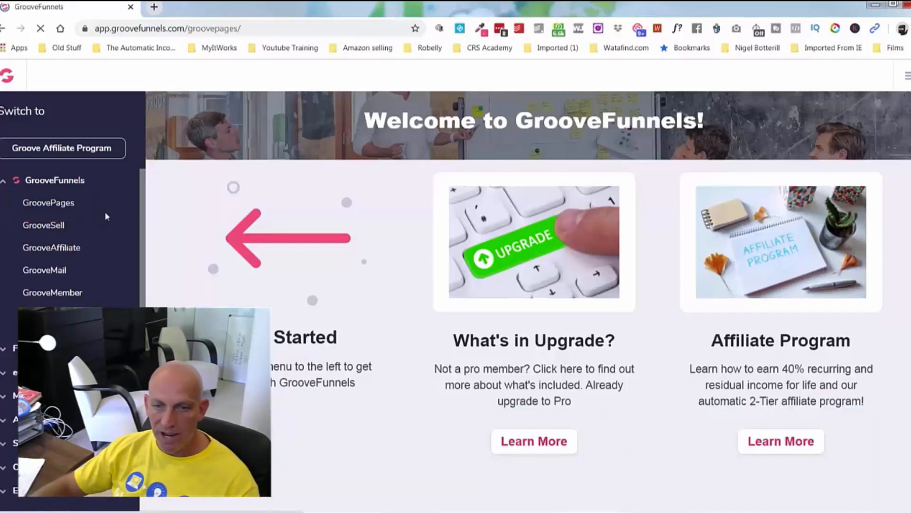
pyautogui.click(48, 203)
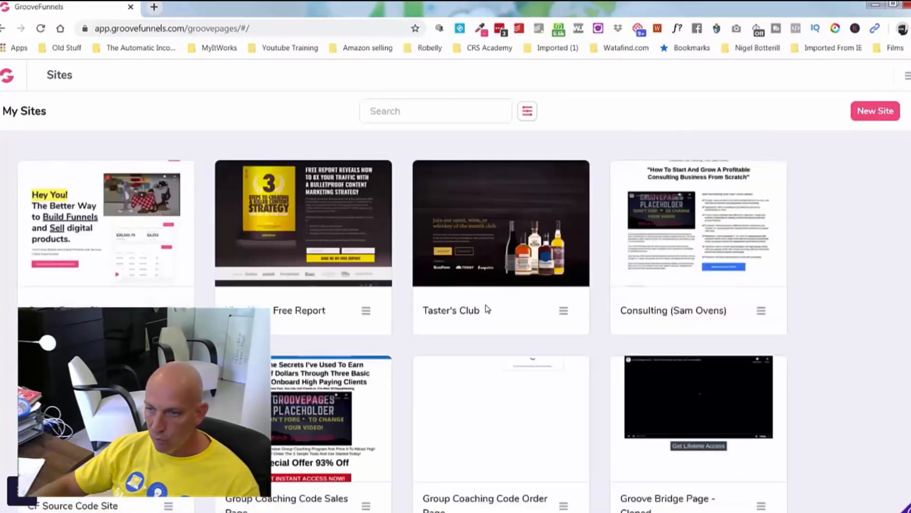
pyautogui.moveTo(566, 310)
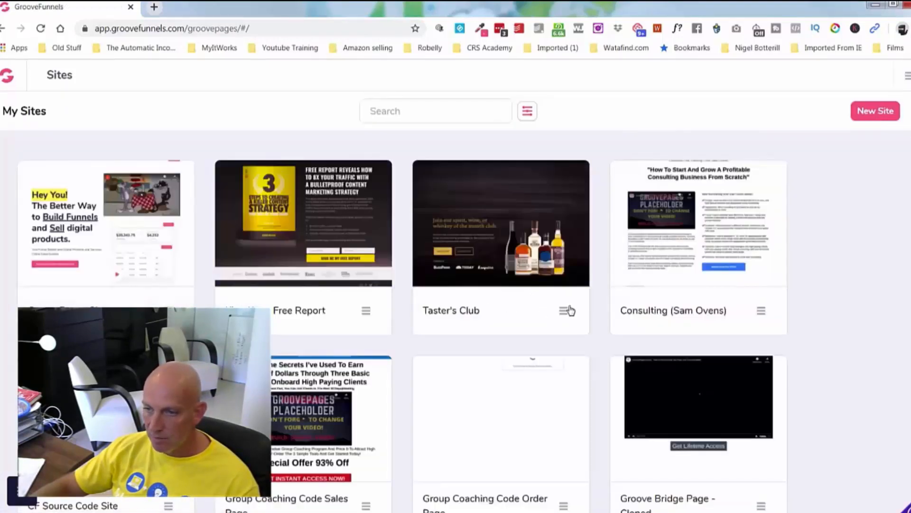
pyautogui.click(500, 223)
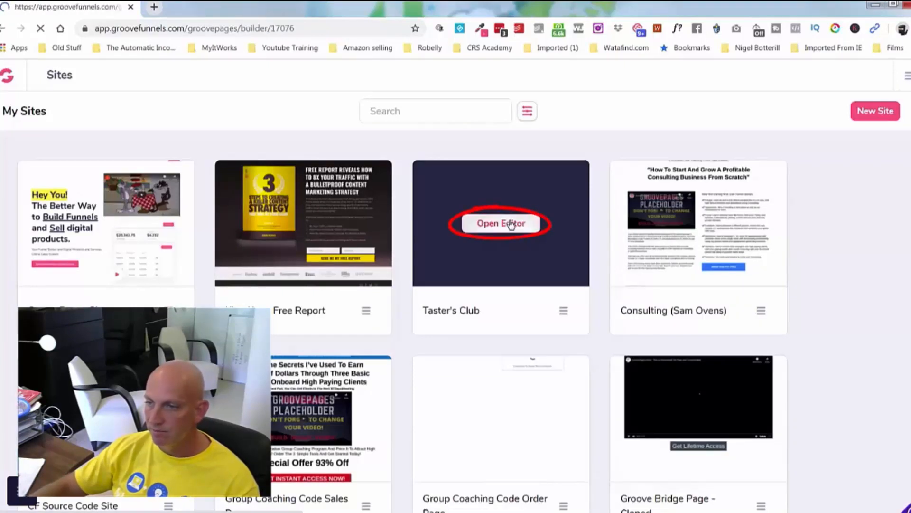
# Turn on Expert mode for the bottle image and expand Background, Borders and Spacing
pyautogui.click(500, 223)
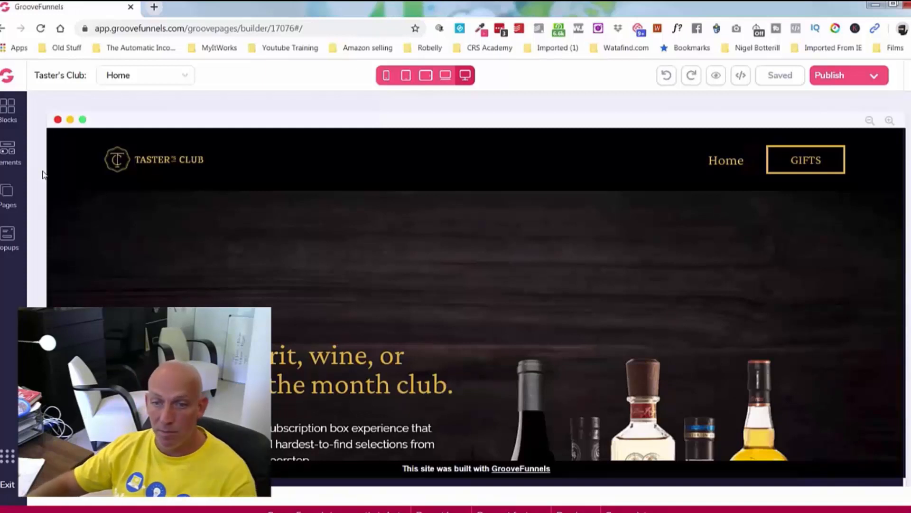
pyautogui.scroll(-3)
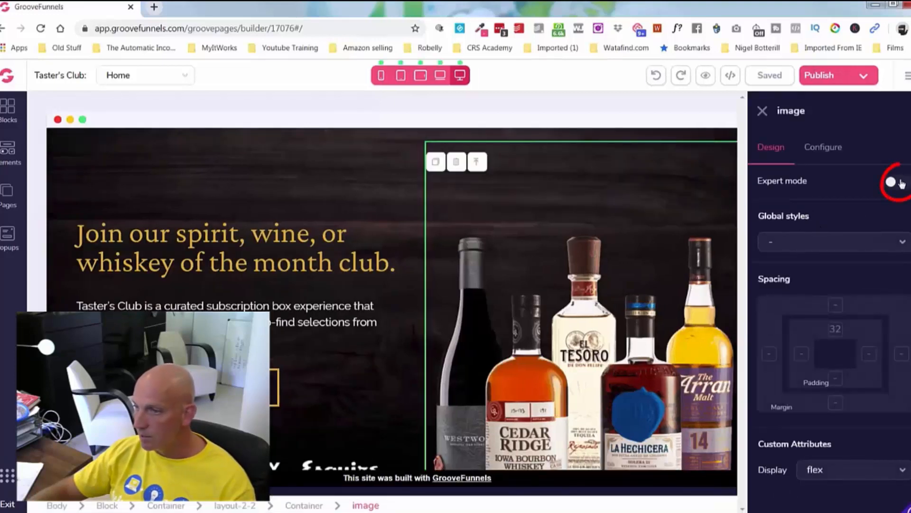
pyautogui.click(898, 182)
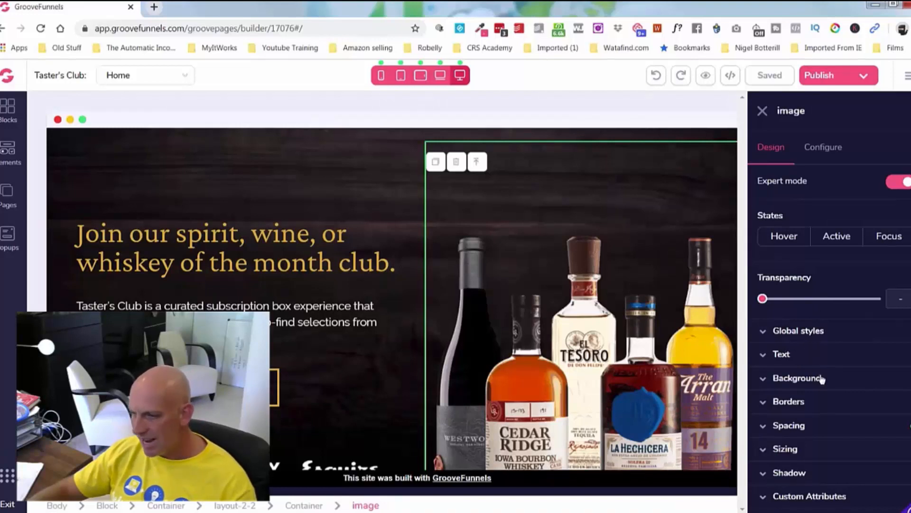
pyautogui.click(797, 378)
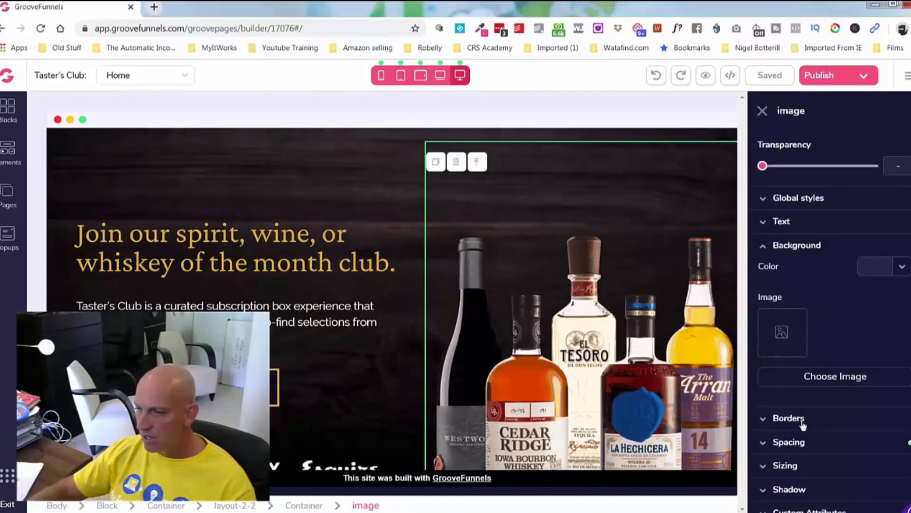
pyautogui.click(789, 418)
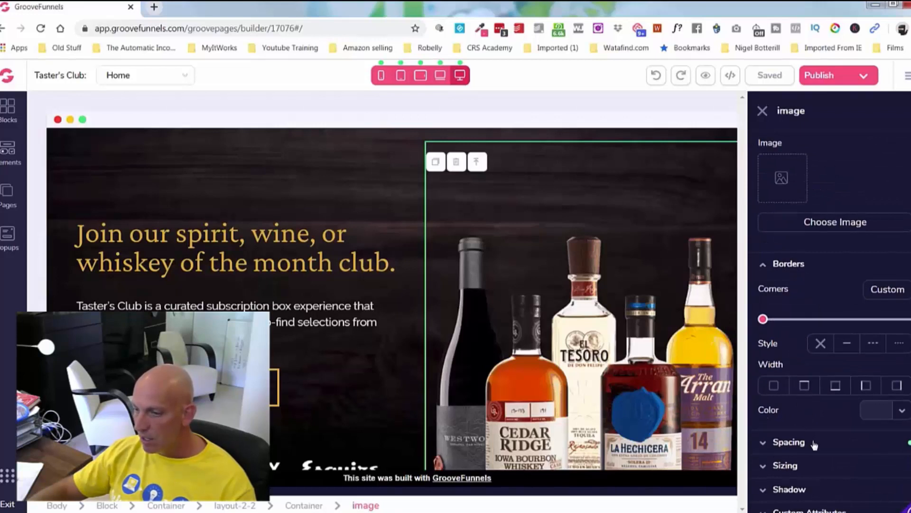
pyautogui.click(789, 442)
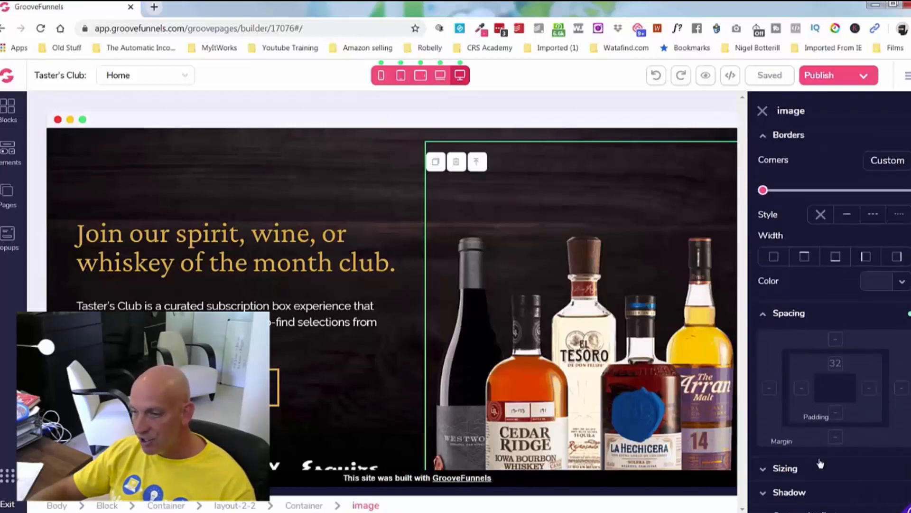
pyautogui.scroll(3)
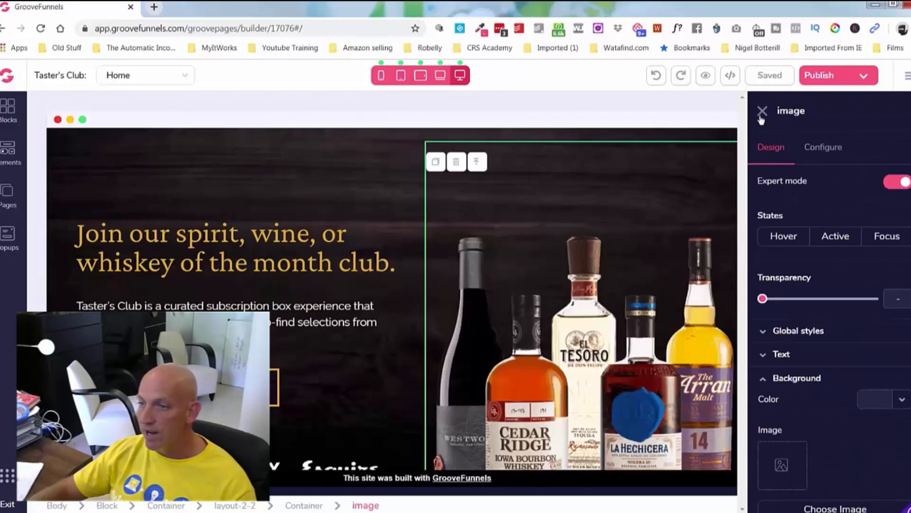
# Close the image panel, edit the club headline, and scroll down to the testimonials
pyautogui.click(762, 111)
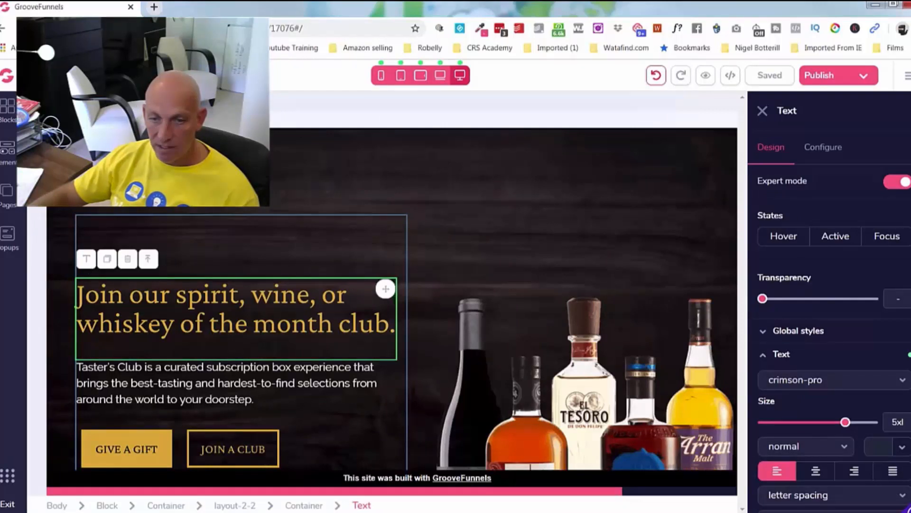
pyautogui.doubleClick(126, 324)
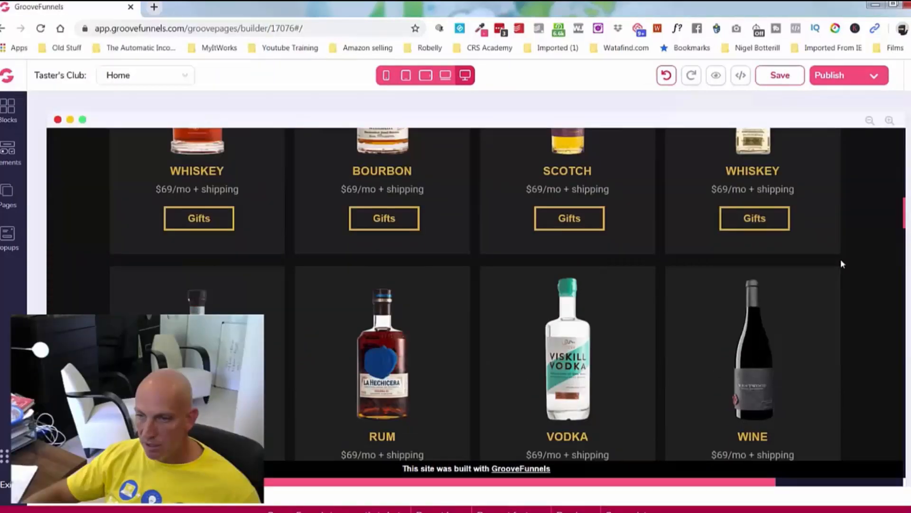
pyautogui.scroll(-3)
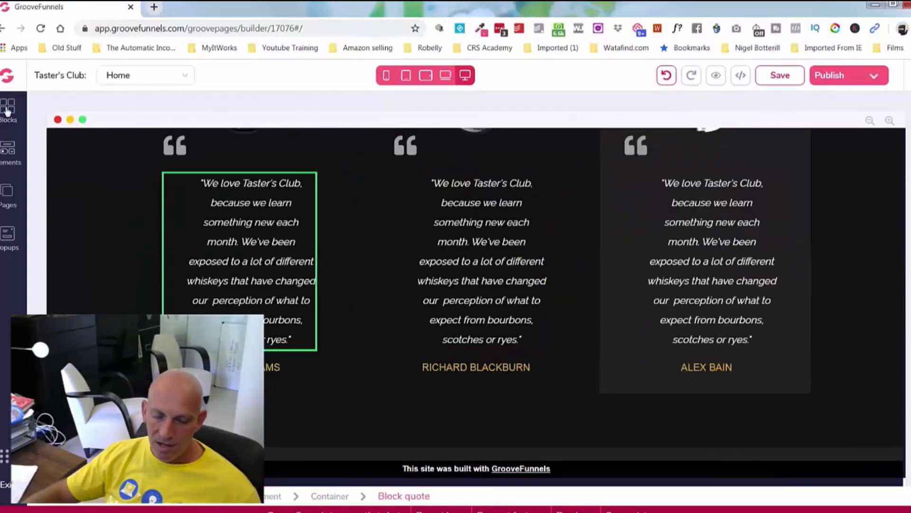
# Add a designed hero block from the Blocks library above The Critics Do Too
pyautogui.click(8, 111)
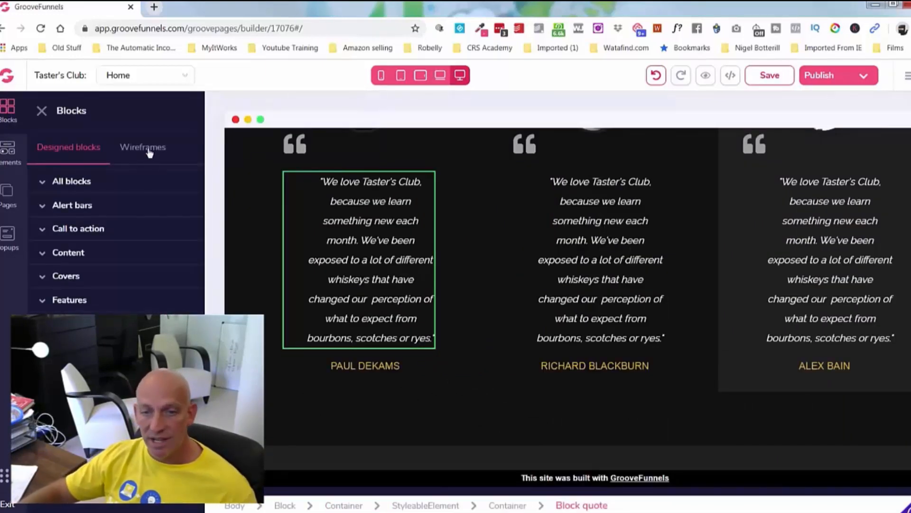
pyautogui.click(71, 181)
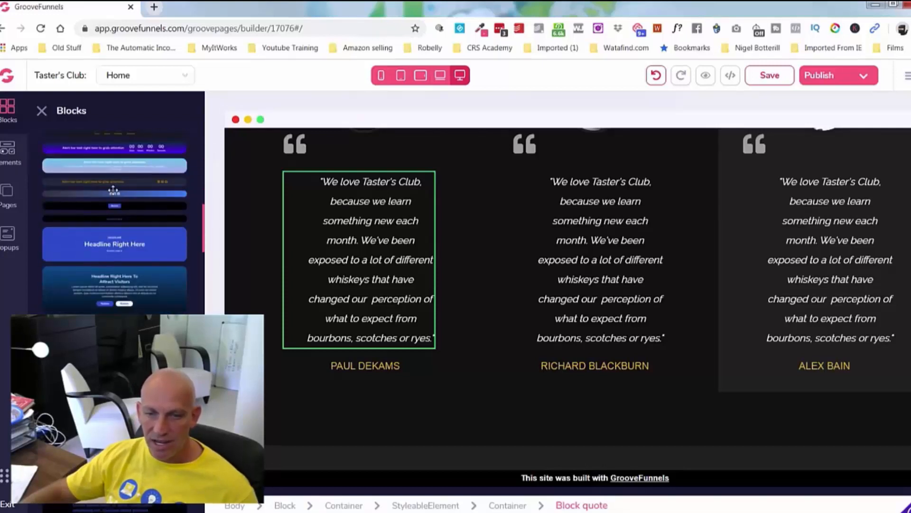
pyautogui.scroll(-3)
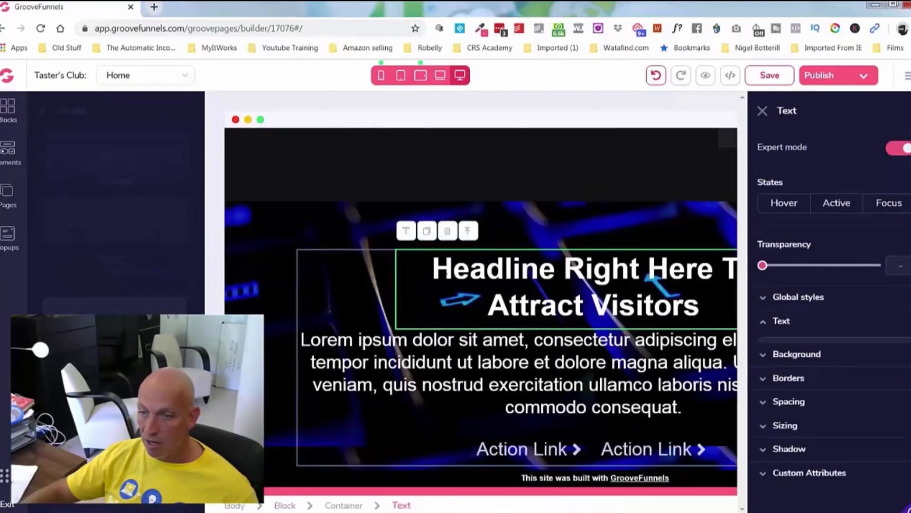
pyautogui.scroll(-3)
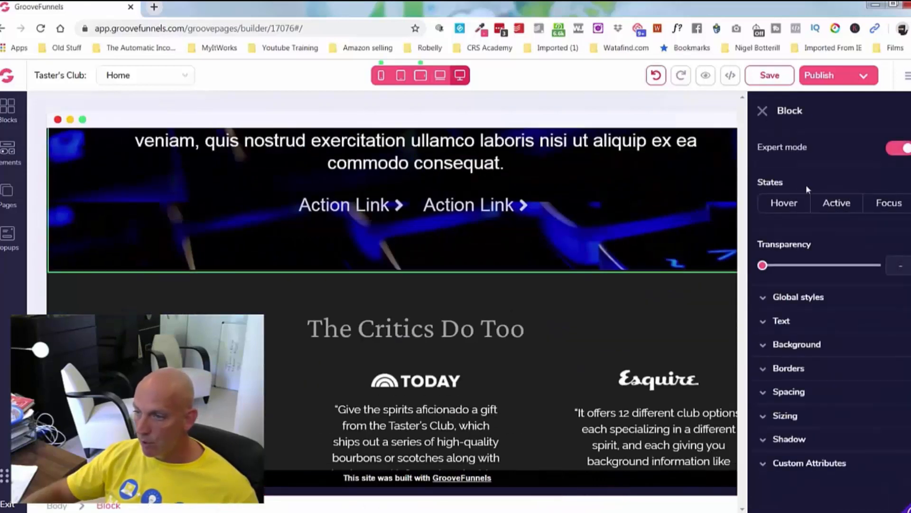
# Replace the hero block's blue image background with a solid black colour
pyautogui.click(797, 344)
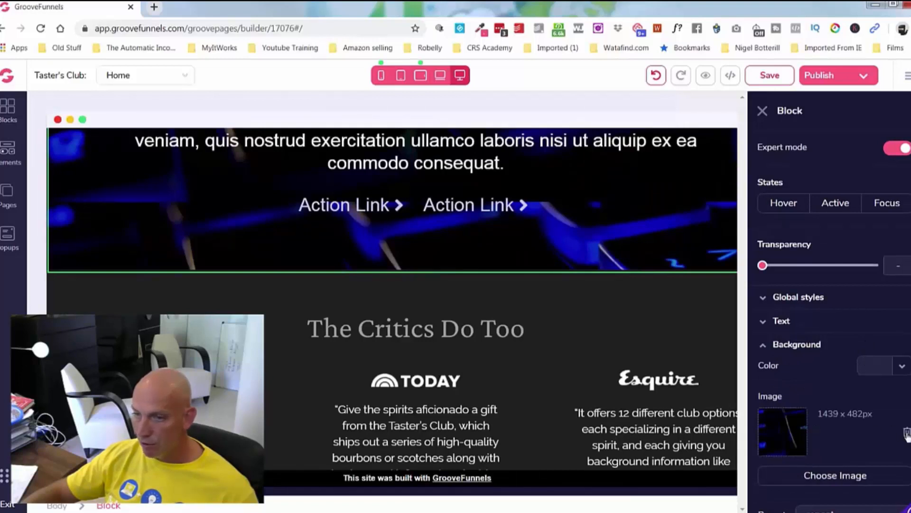
pyautogui.click(878, 365)
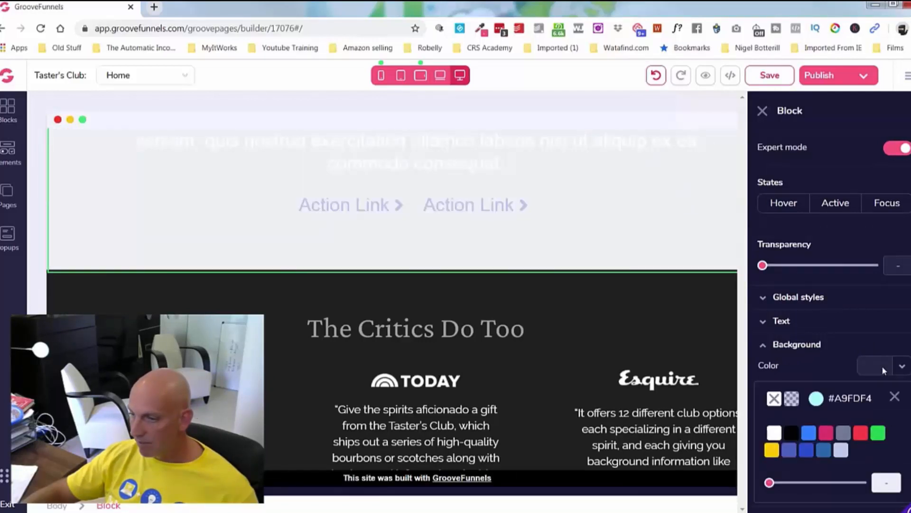
pyautogui.click(790, 433)
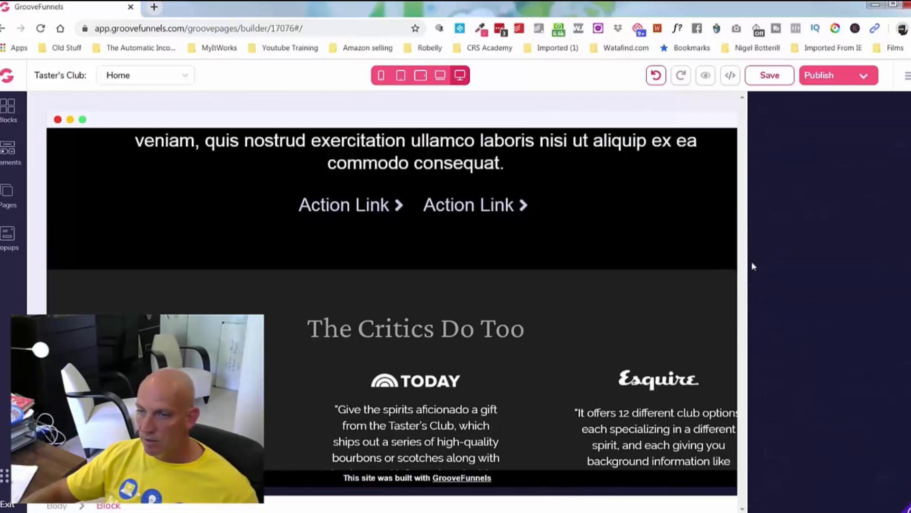
pyautogui.click(153, 6)
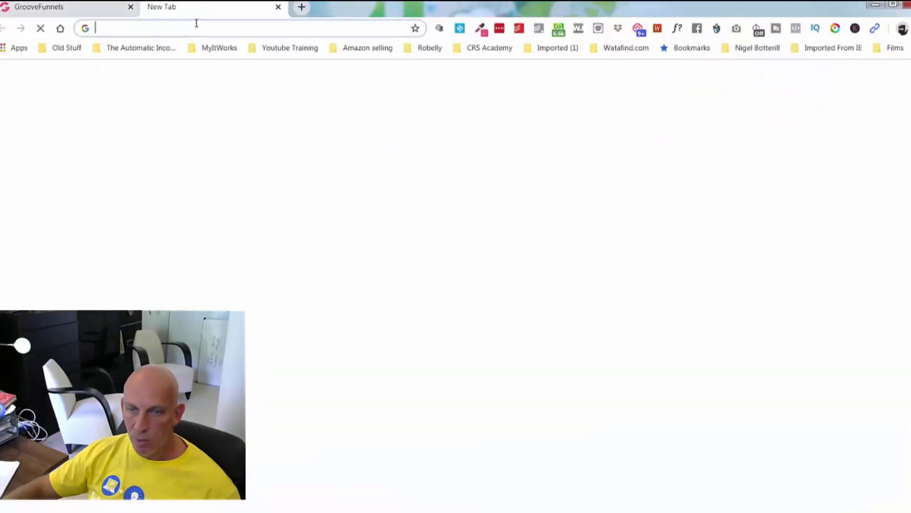
# Load funnelsqualified.com/groovepages-challenge and scroll through the sales page to the access section
pyautogui.write('funnelsqualified.com/groovepages-challenge')
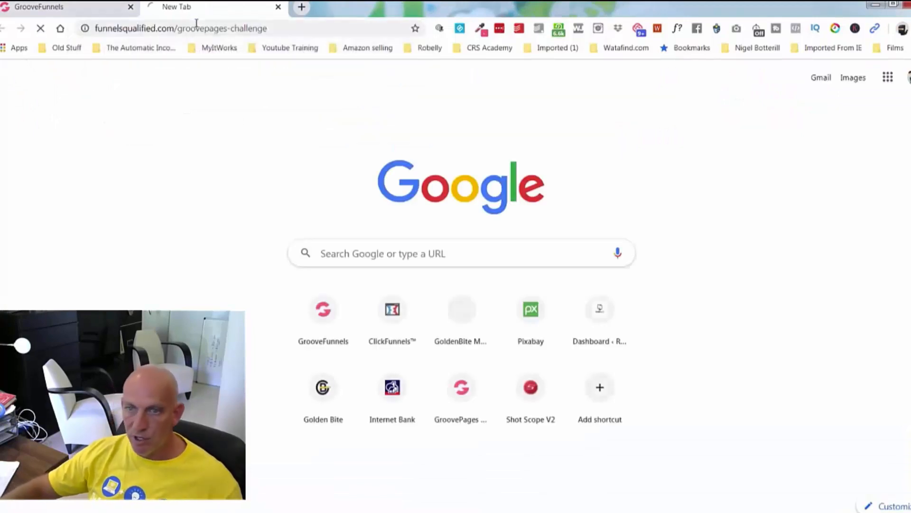
pyautogui.click(460, 386)
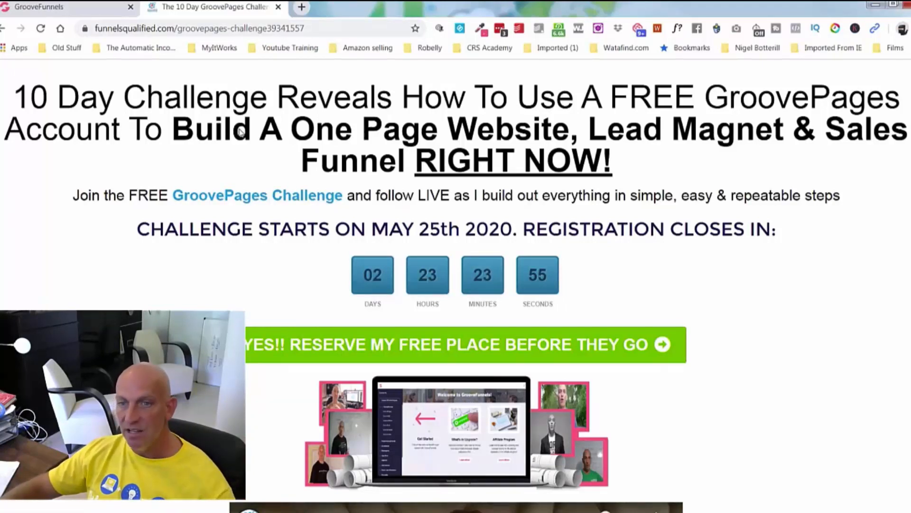
pyautogui.scroll(-3)
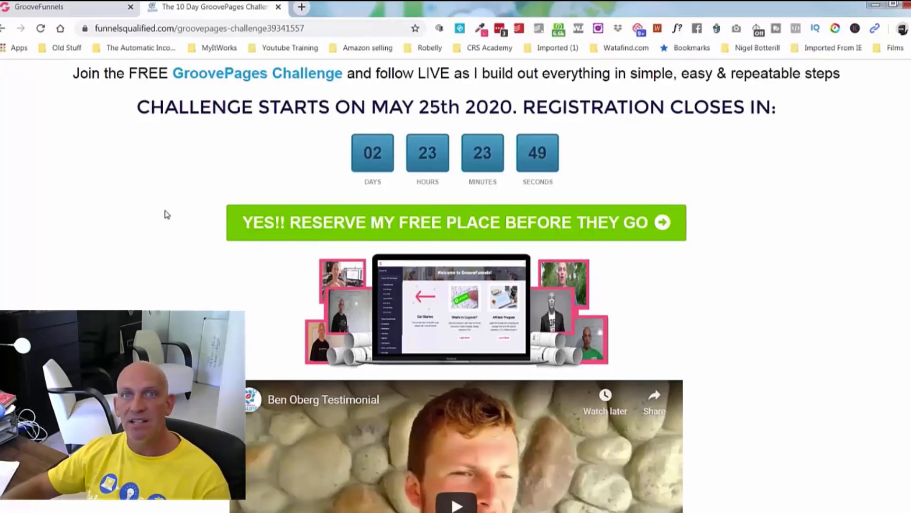
pyautogui.scroll(-3)
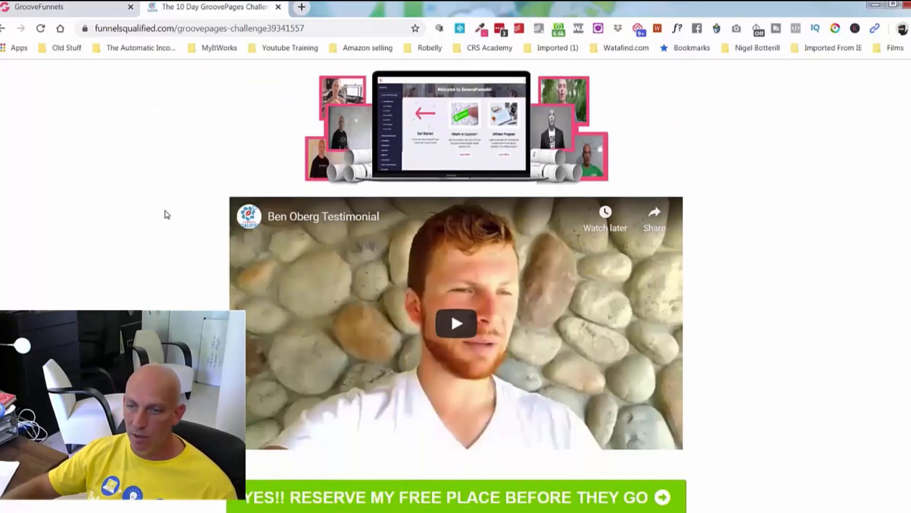
pyautogui.scroll(3)
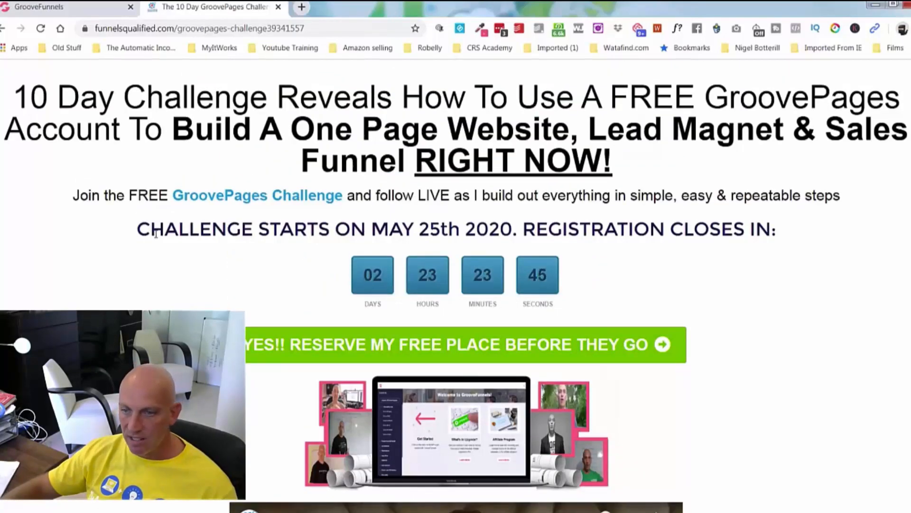
pyautogui.scroll(-3)
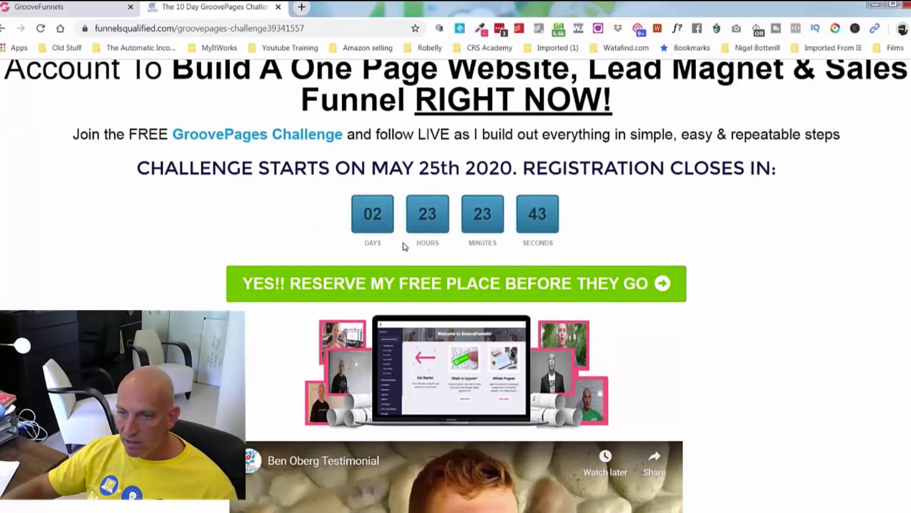
pyautogui.scroll(-3)
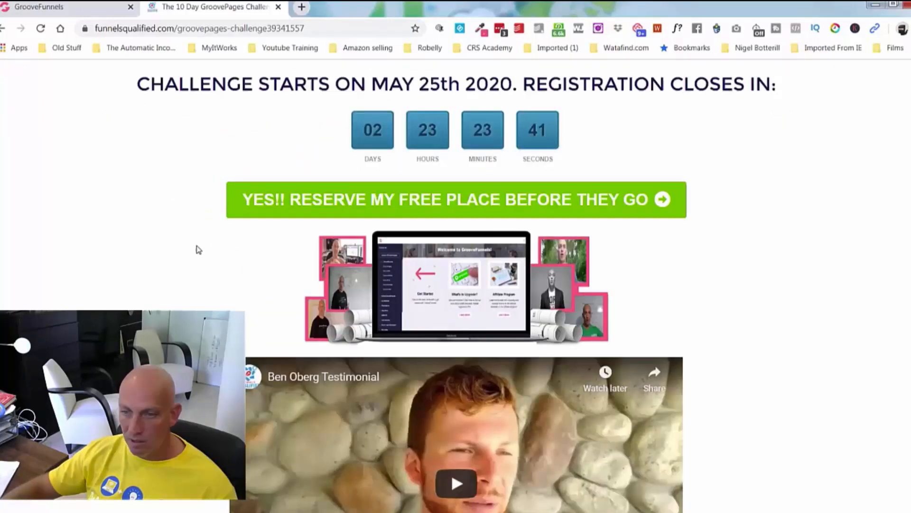
pyautogui.scroll(-3)
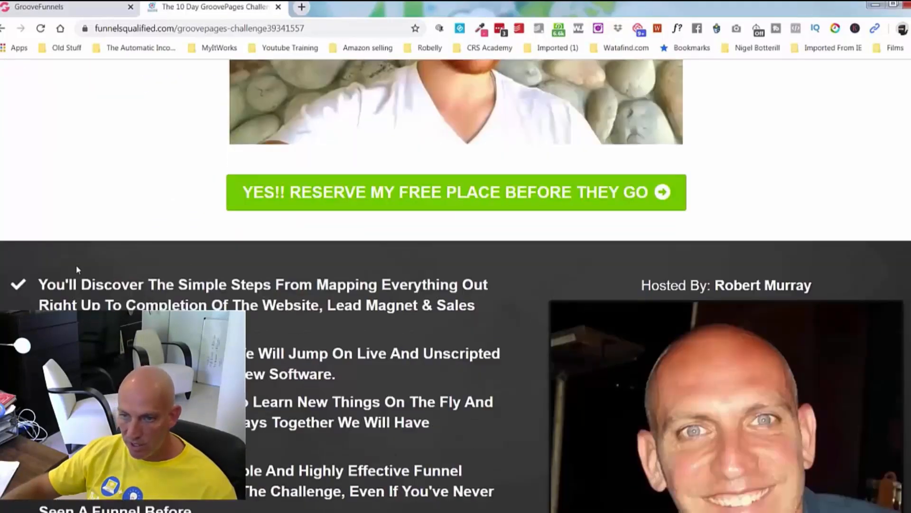
pyautogui.scroll(-3)
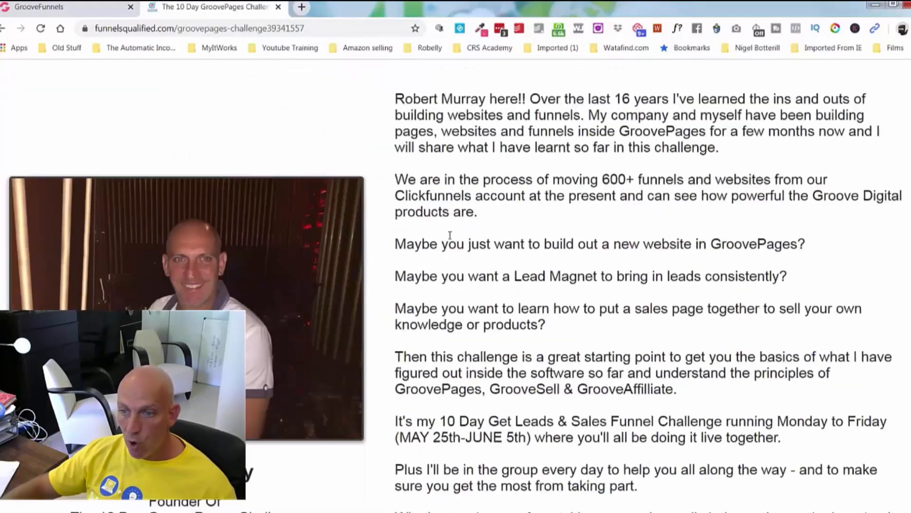
pyautogui.scroll(-3)
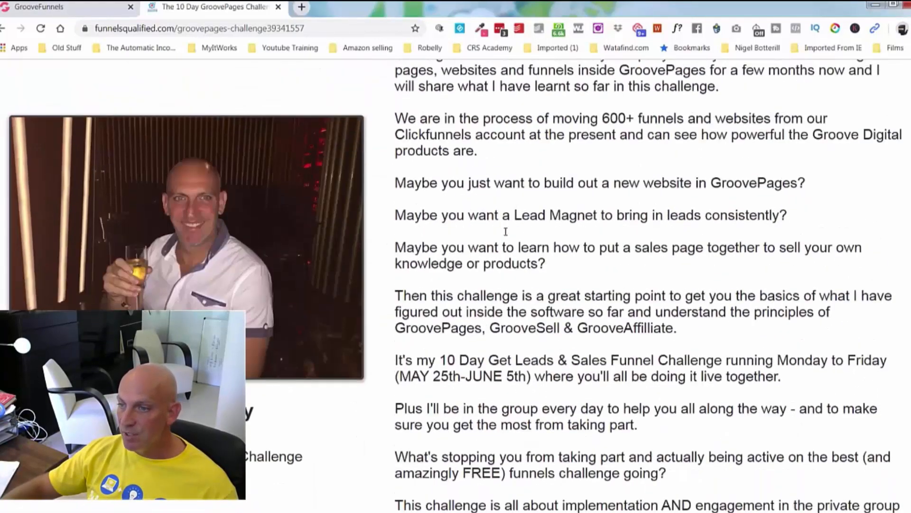
pyautogui.scroll(-3)
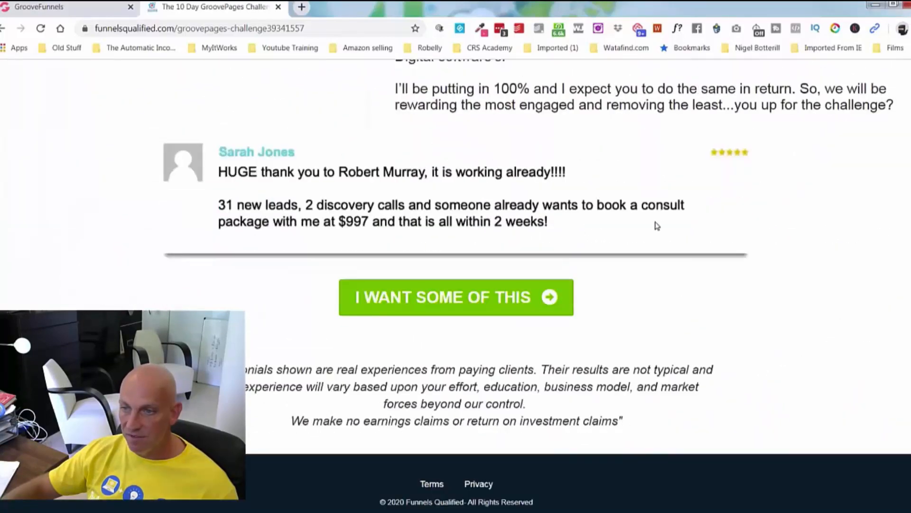
pyautogui.scroll(3)
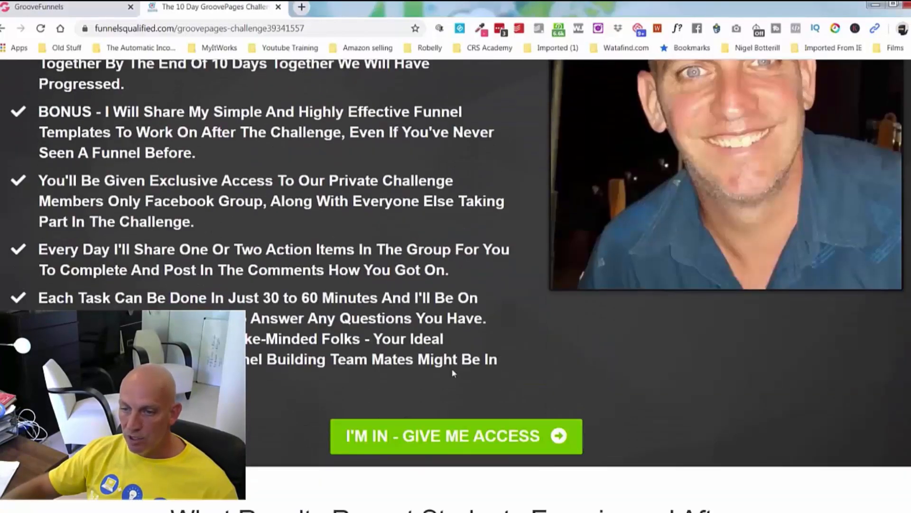
# Open the 'I'm In - Give Me Access' form and sign up with the name Rob
pyautogui.click(456, 436)
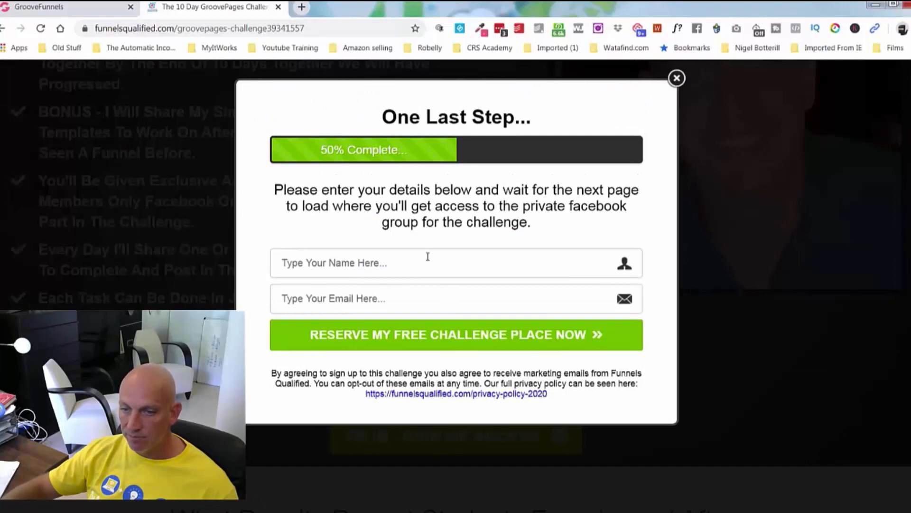
pyautogui.write('Rob')
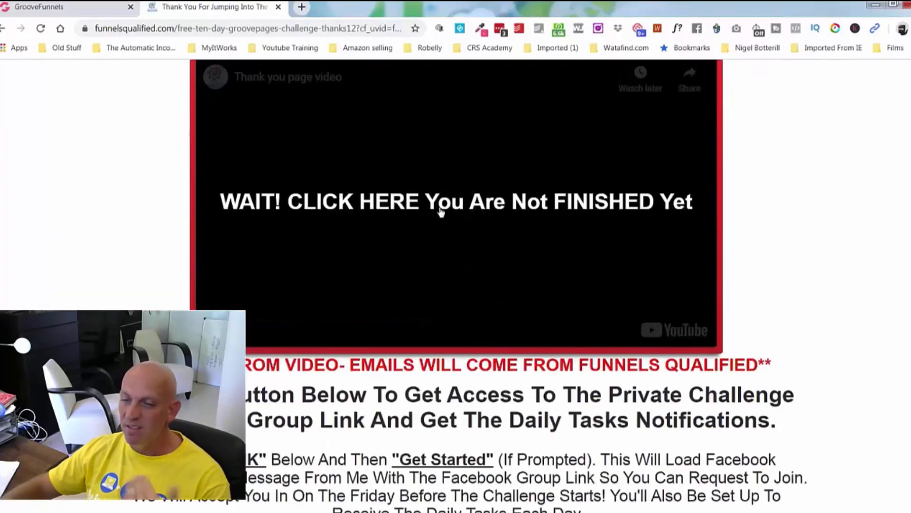
# Scroll the thank-you page and request the private group link with Get Link
pyautogui.scroll(-3)
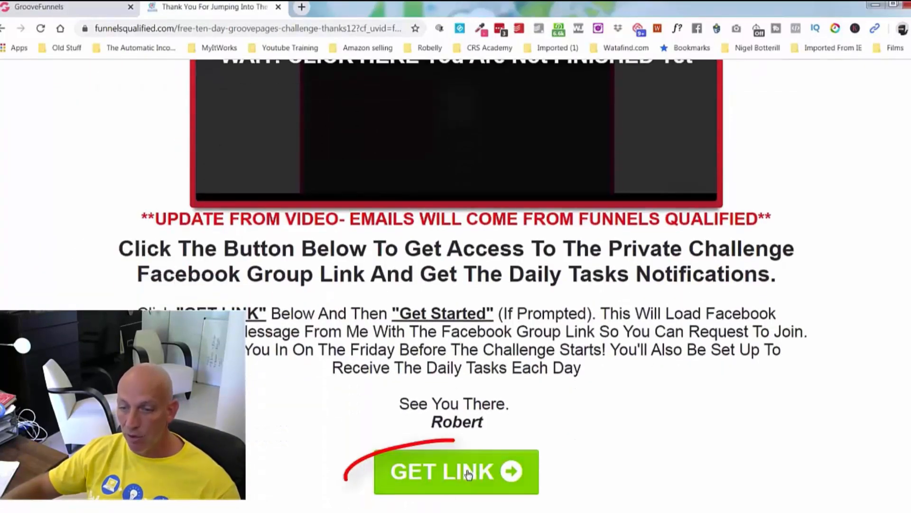
pyautogui.click(456, 471)
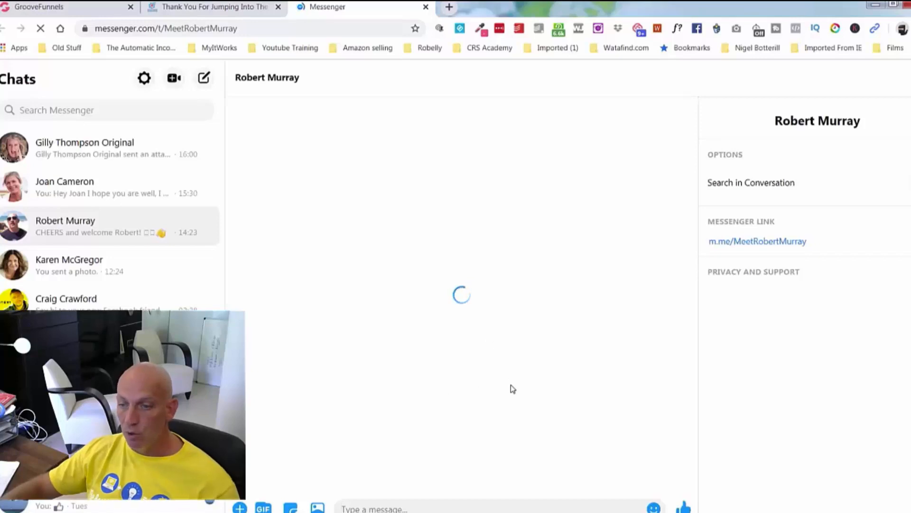
pyautogui.moveTo(602, 367)
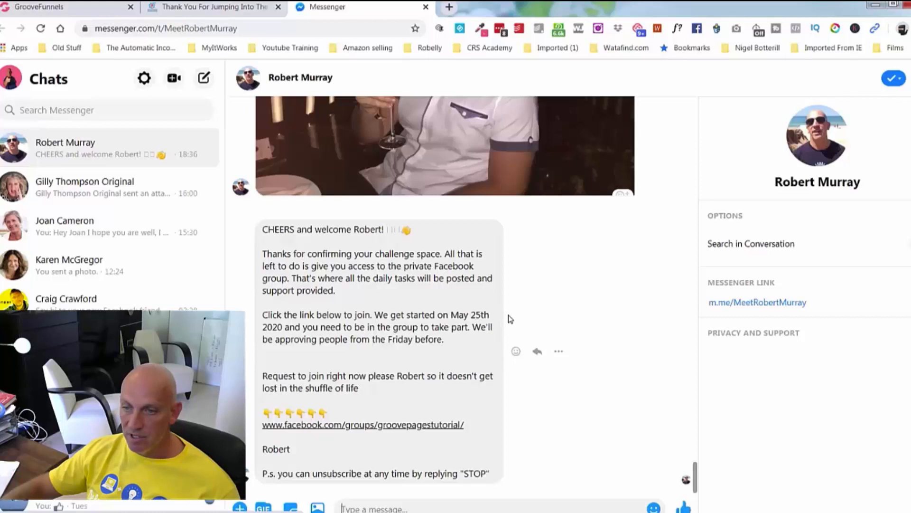
pyautogui.moveTo(363, 425)
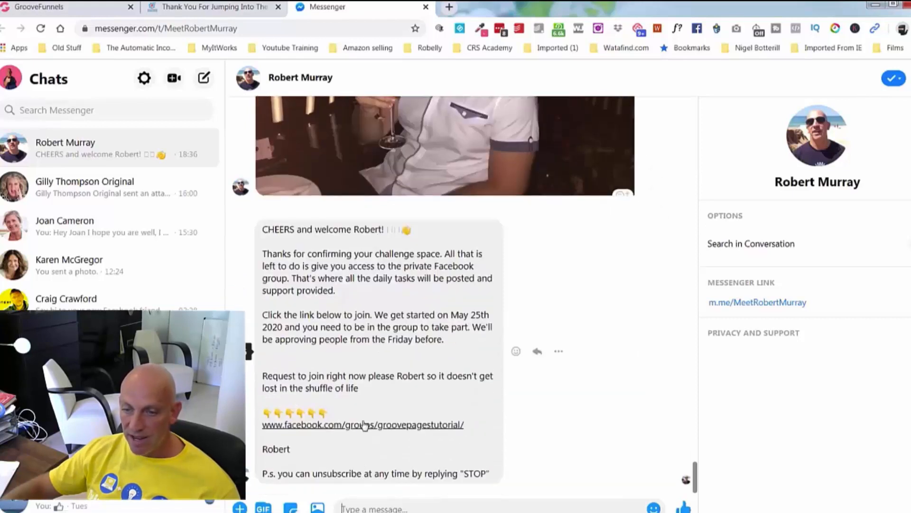
# Follow the facebook.com/groups/groovepagestutorial link in the Messenger welcome message
pyautogui.click(363, 424)
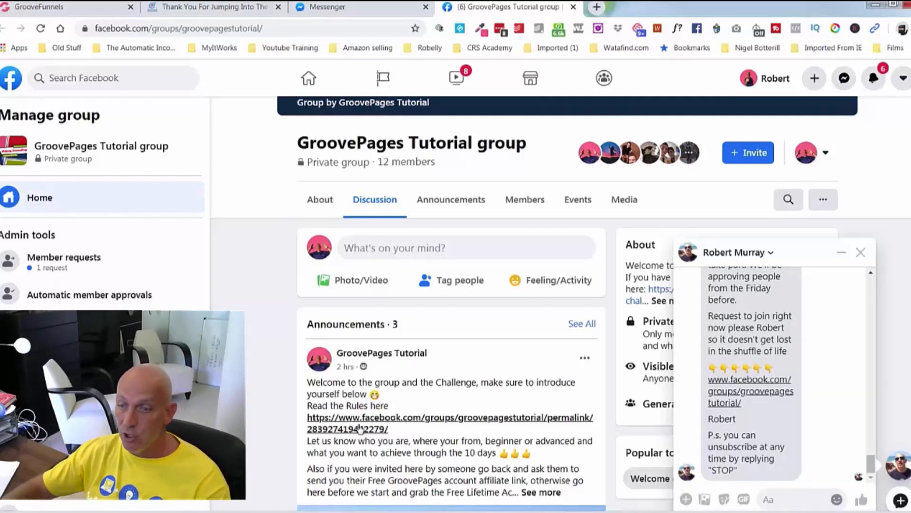
# Close the Messenger chat popup and scroll the GroovePages Tutorial feed past the welcome announcement
pyautogui.click(860, 252)
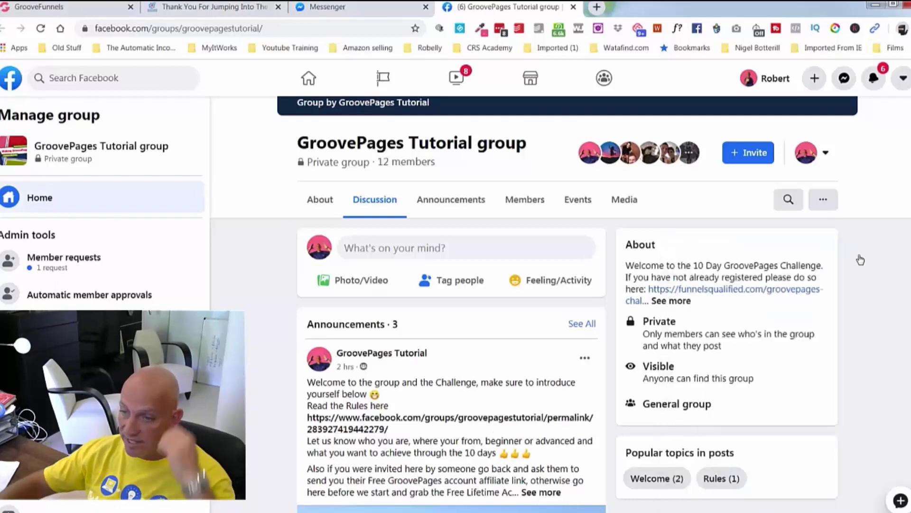
pyautogui.moveTo(615, 247)
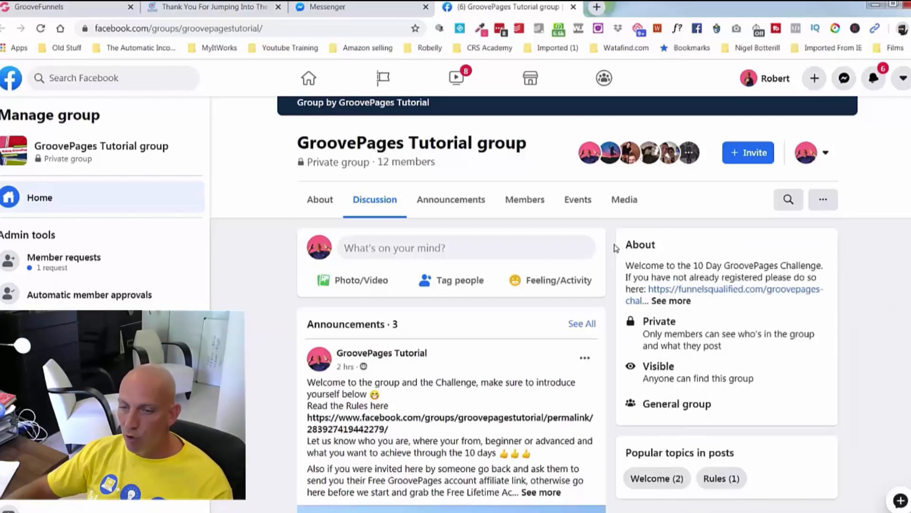
pyautogui.scroll(-3)
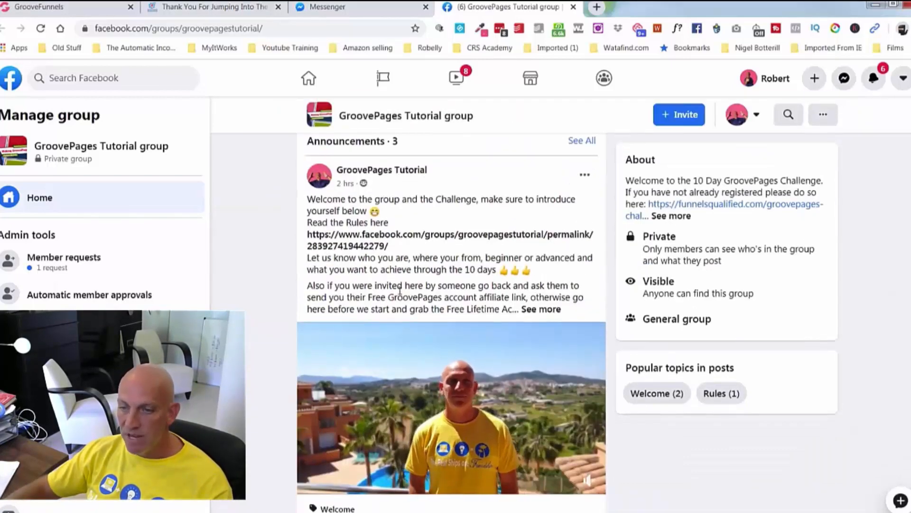
pyautogui.scroll(-3)
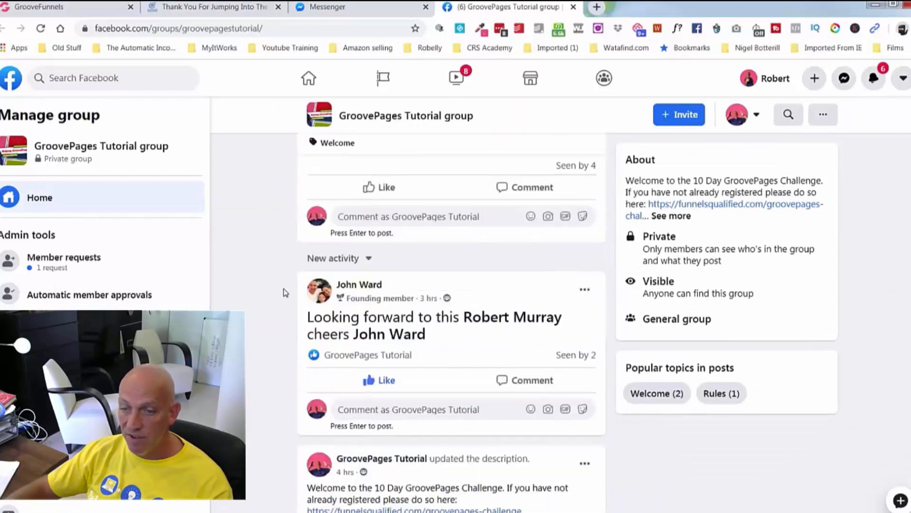
pyautogui.scroll(-3)
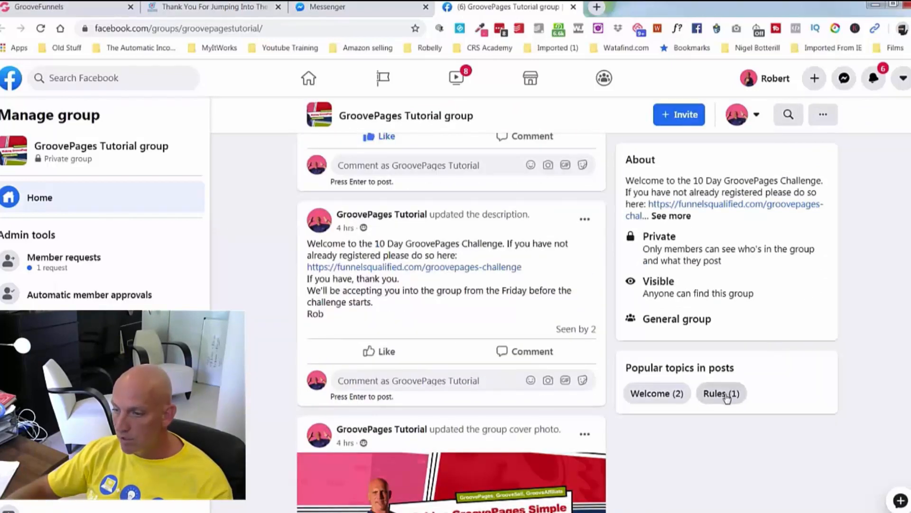
# Filter the group feed to the 'Rules (1)' topic and read the 10 day challenge rules post
pyautogui.click(720, 394)
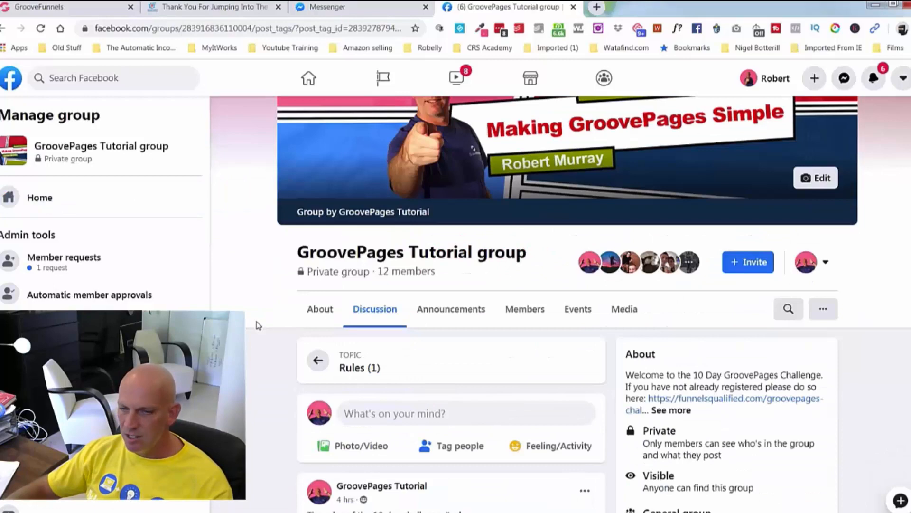
pyautogui.scroll(-3)
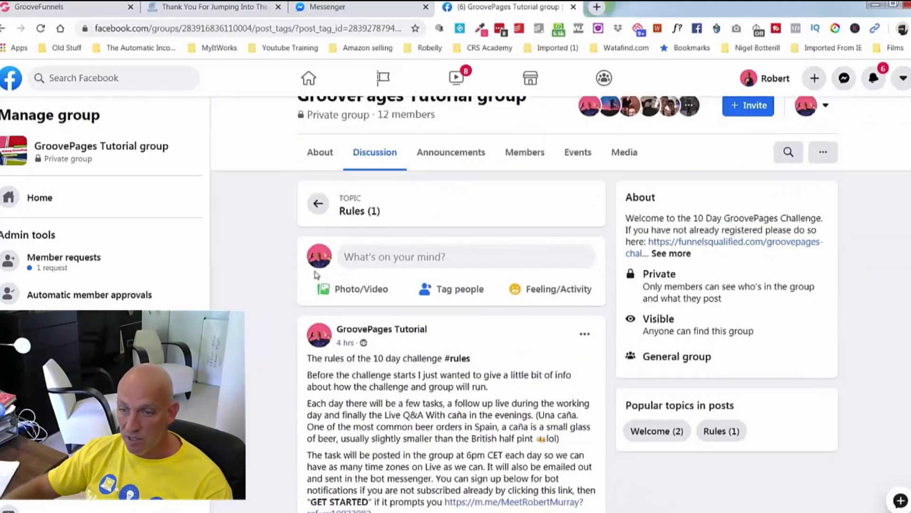
pyautogui.scroll(-3)
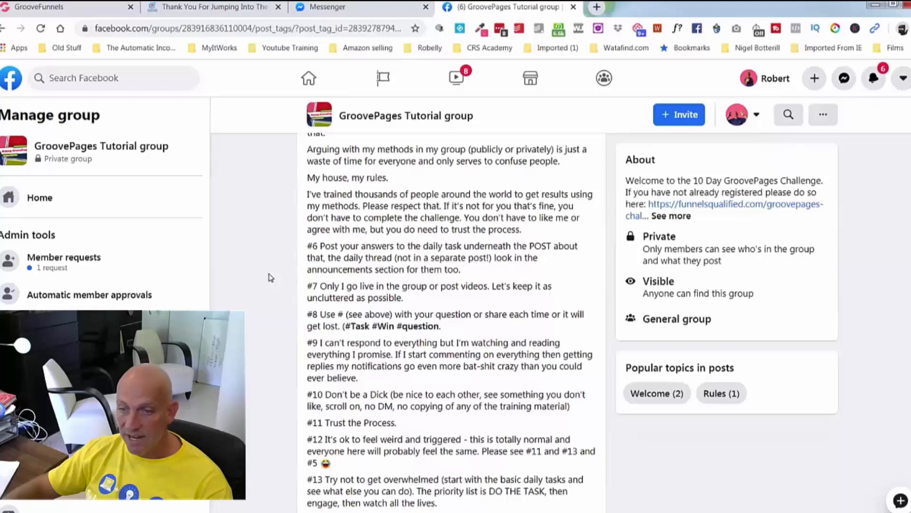
pyautogui.scroll(-3)
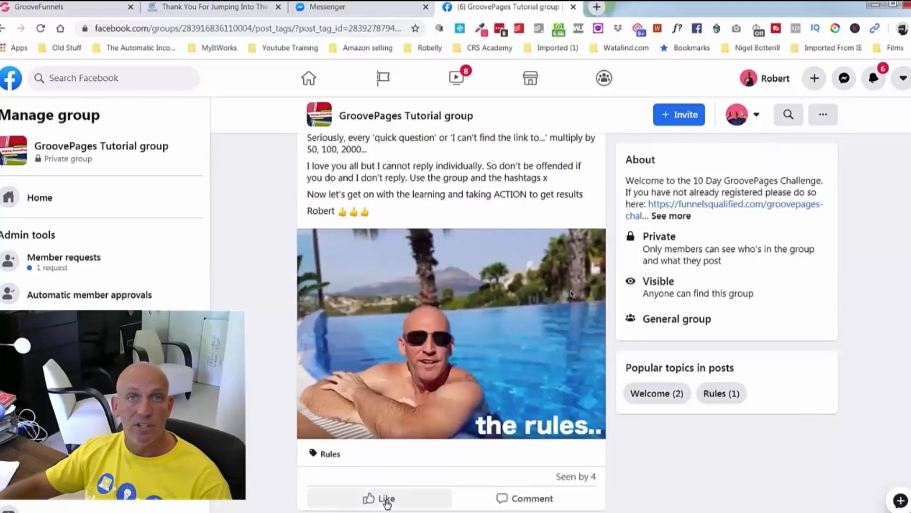
pyautogui.moveTo(386, 498)
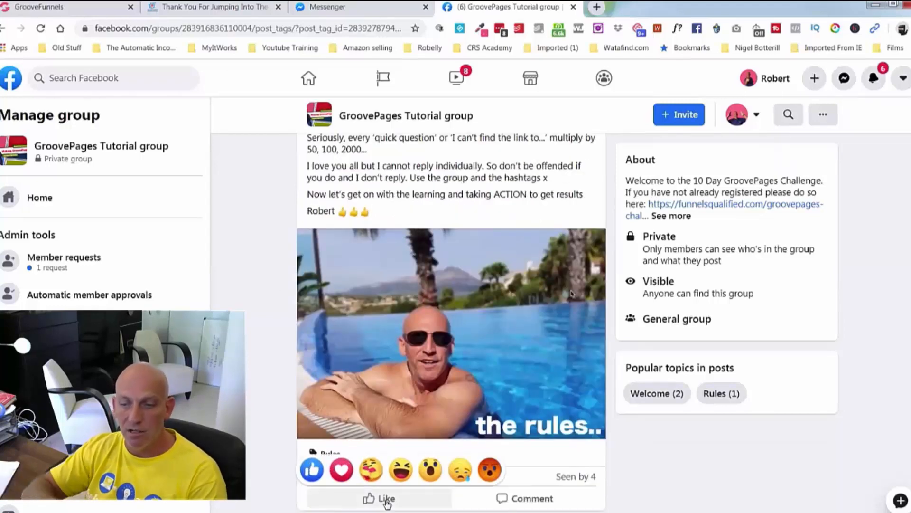